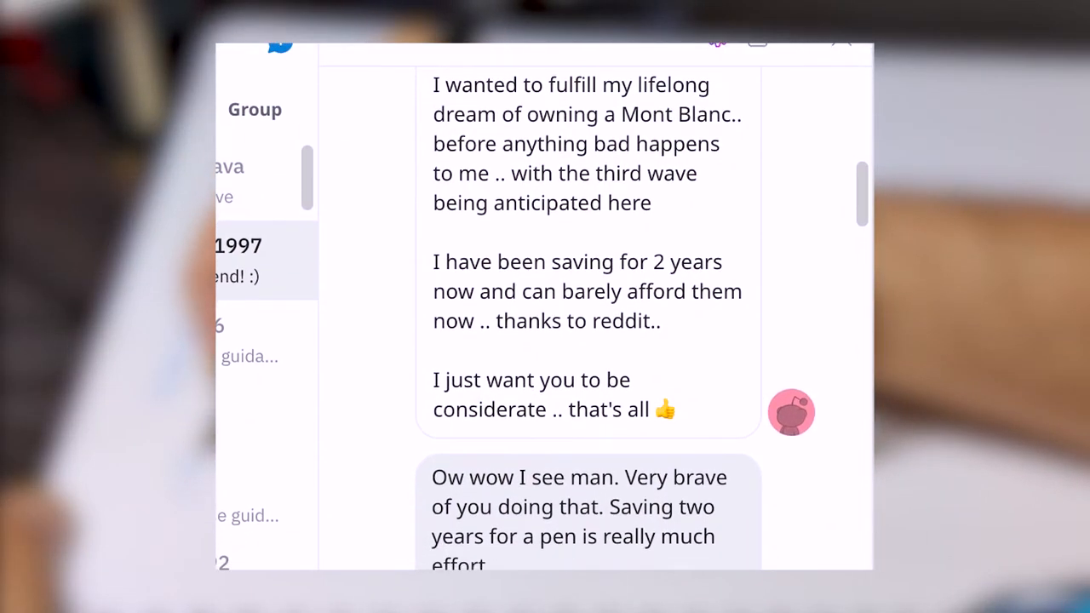
scroll("down", 3)
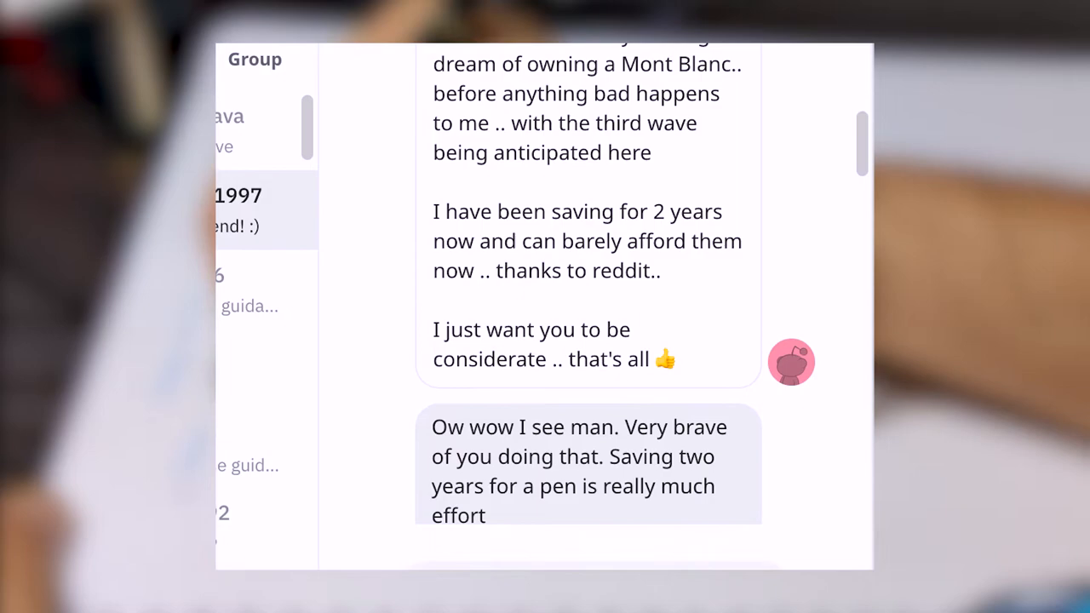